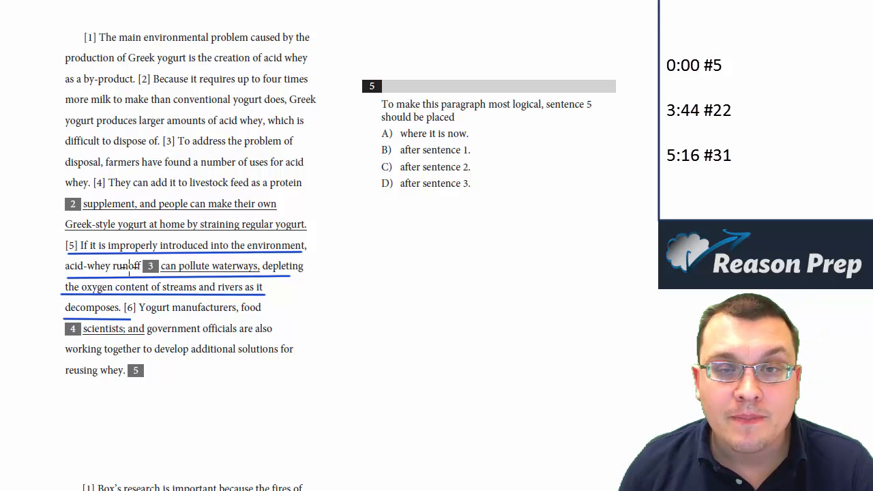
mouse_move(211, 192)
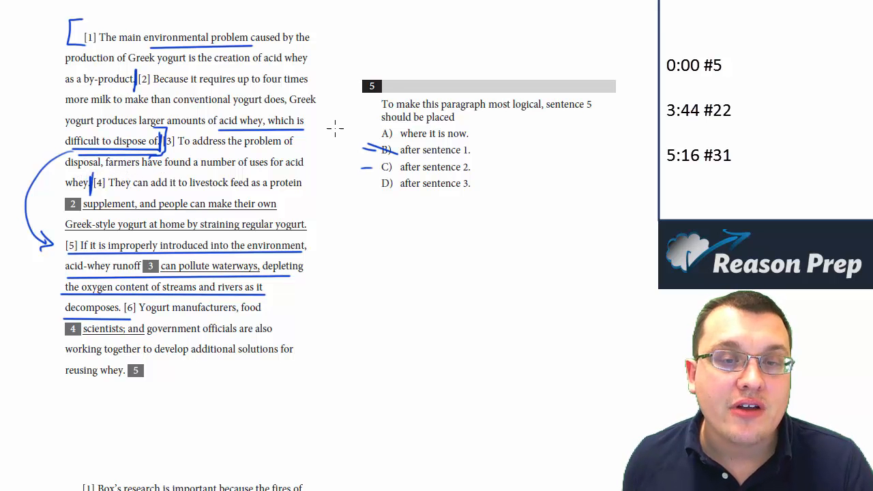
Mark the page with the pen, moving sentence 5 after sentence 2 and ticking B and C
click(389, 183)
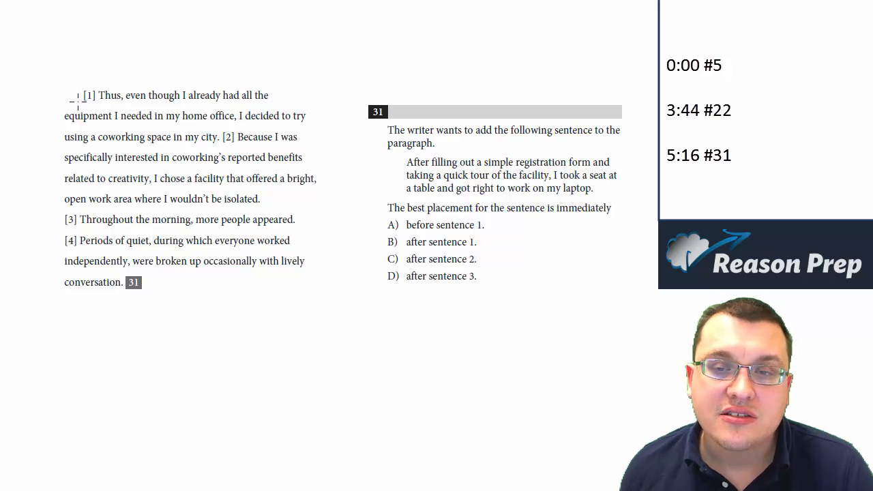
mouse_move(213, 72)
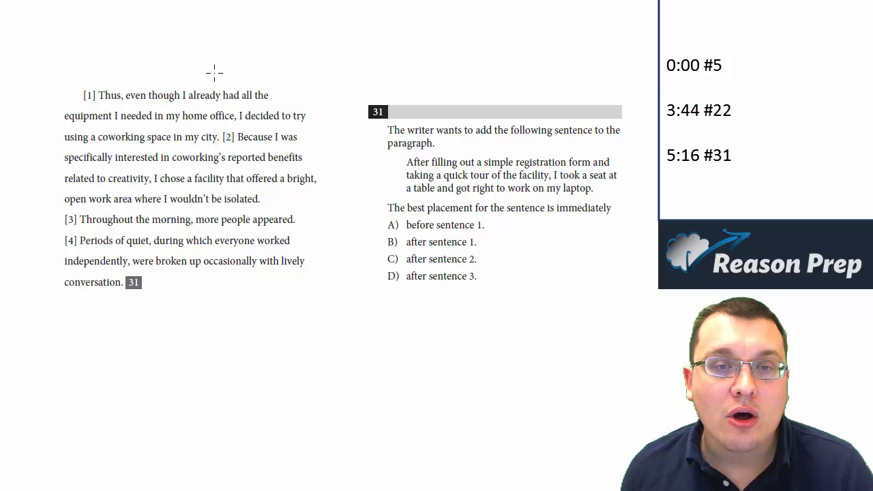
mouse_move(360, 289)
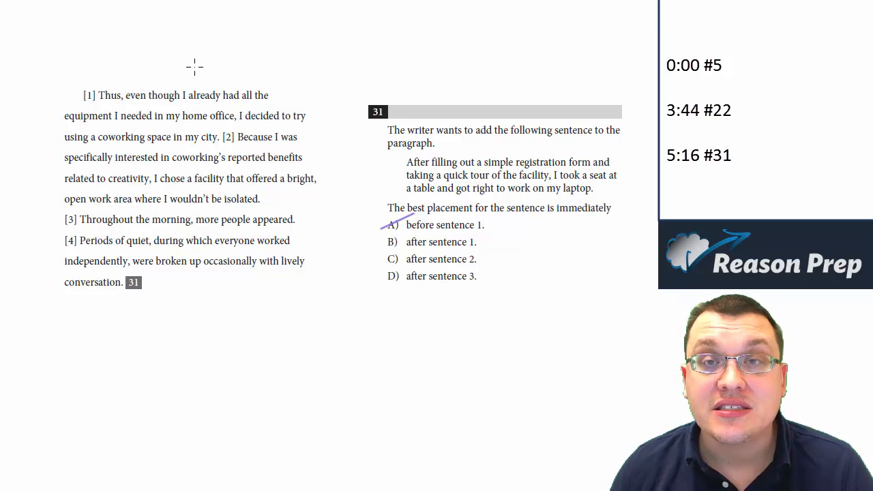
mouse_move(103, 107)
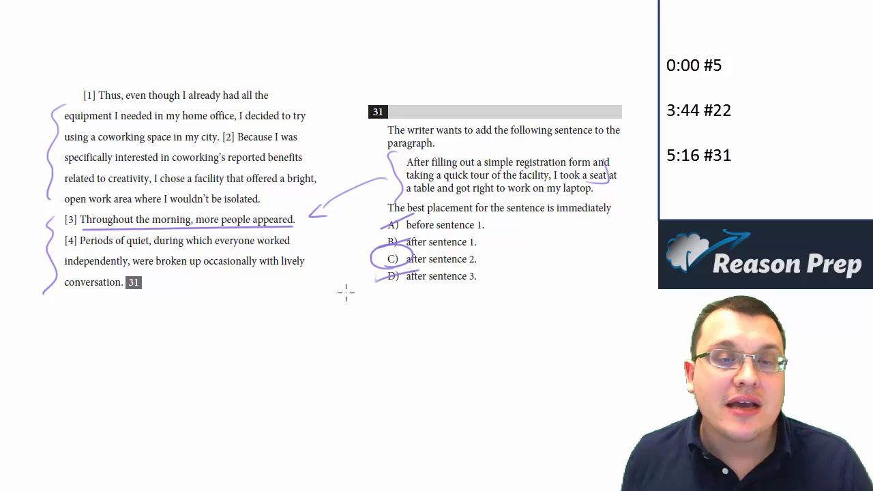
mouse_move(27, 250)
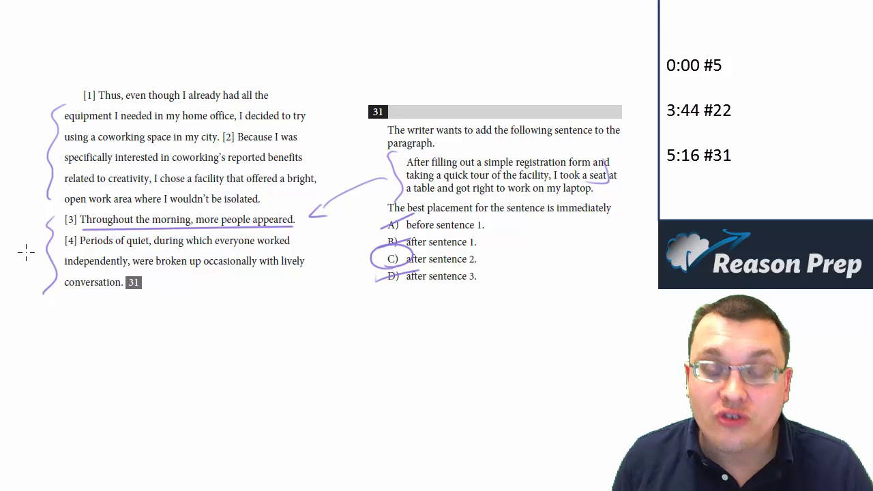